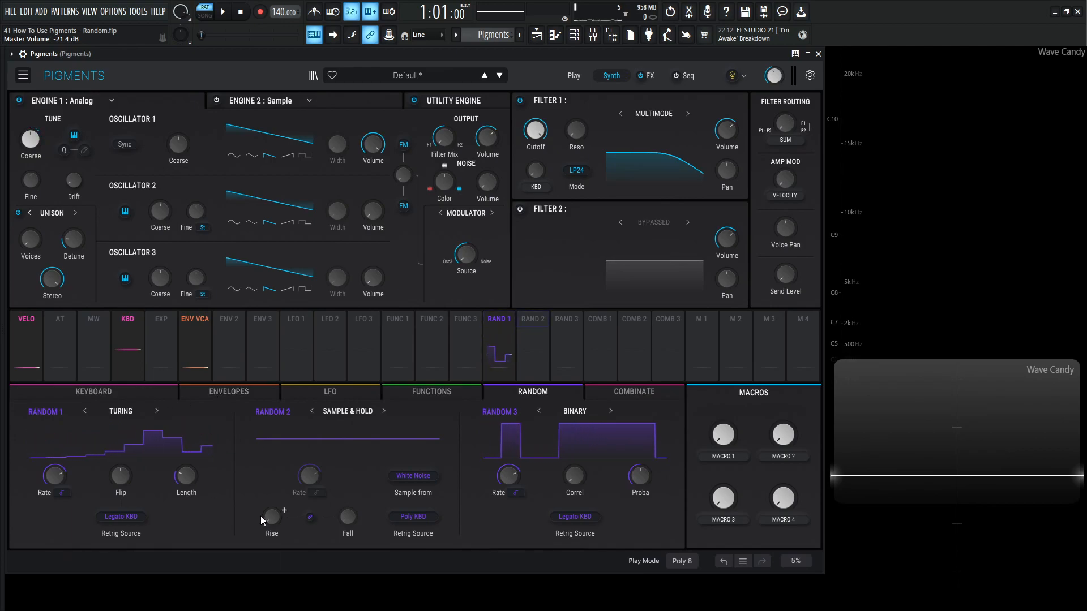
Set Random 1's Turing Length to 9 and confirm Retrig Source is Legato KBD.
left_click(599, 320)
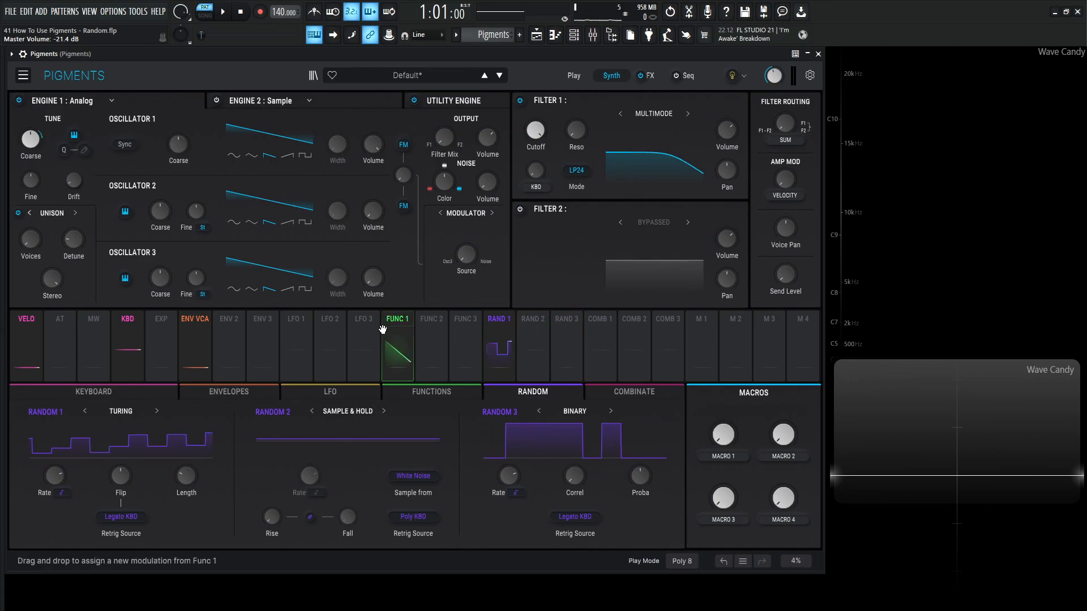
left_click(667, 319)
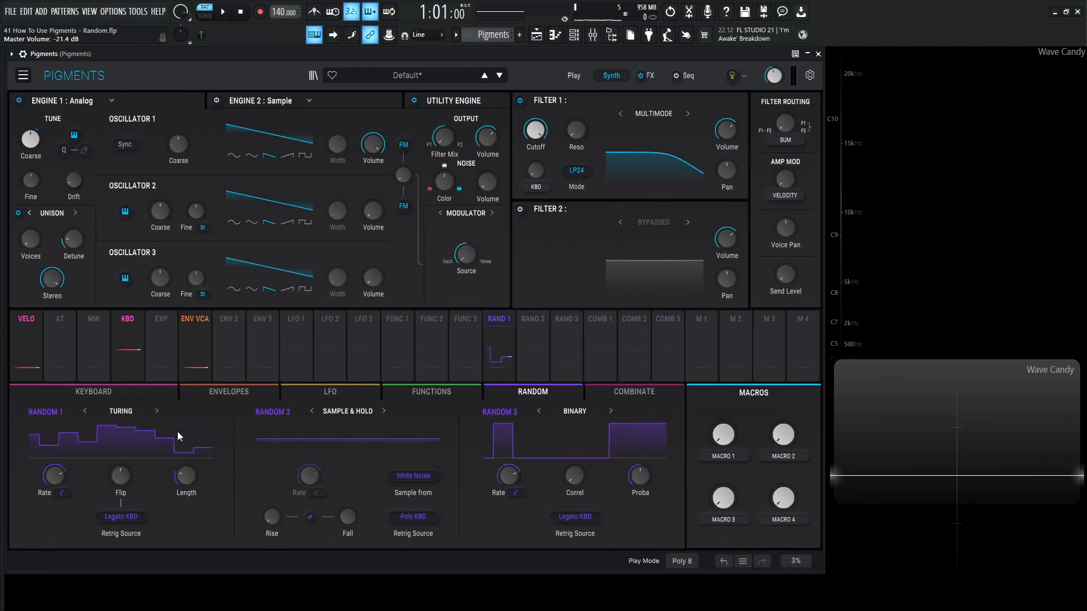
left_click(120, 411)
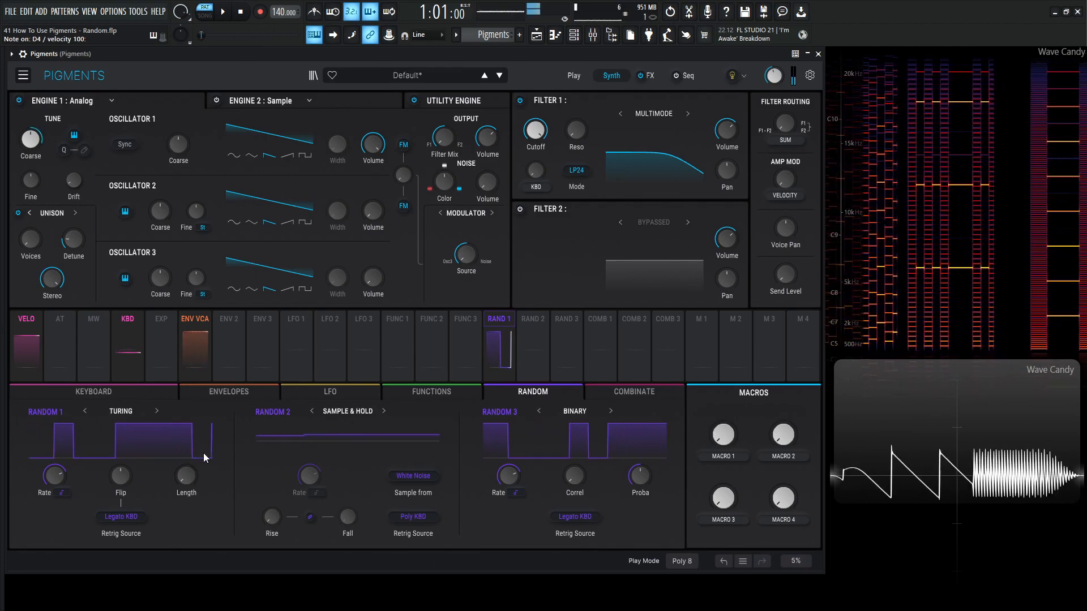
mouse_move(229, 487)
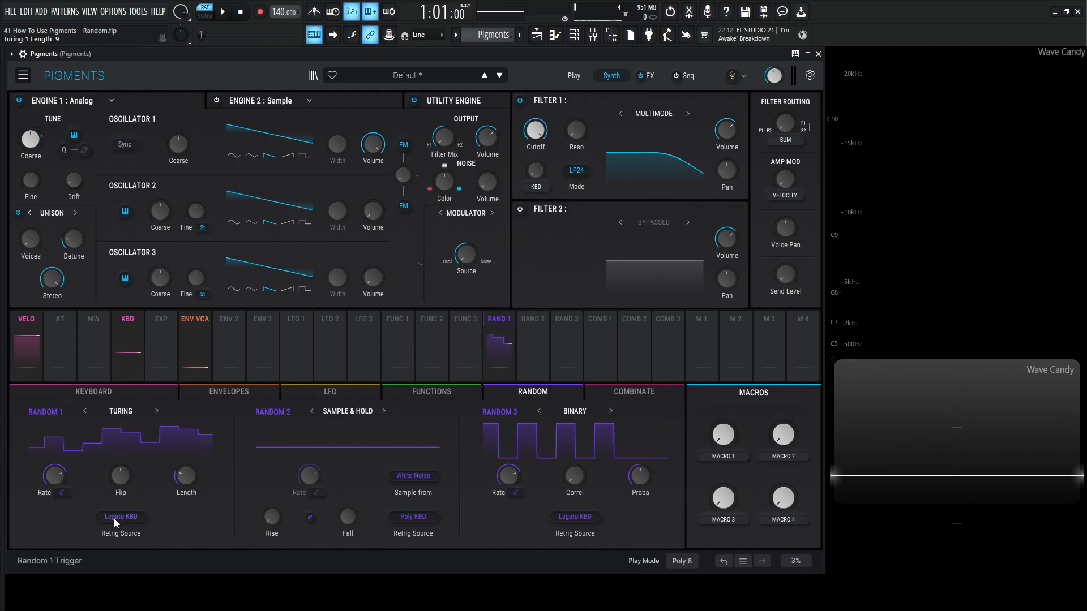
left_click(122, 517)
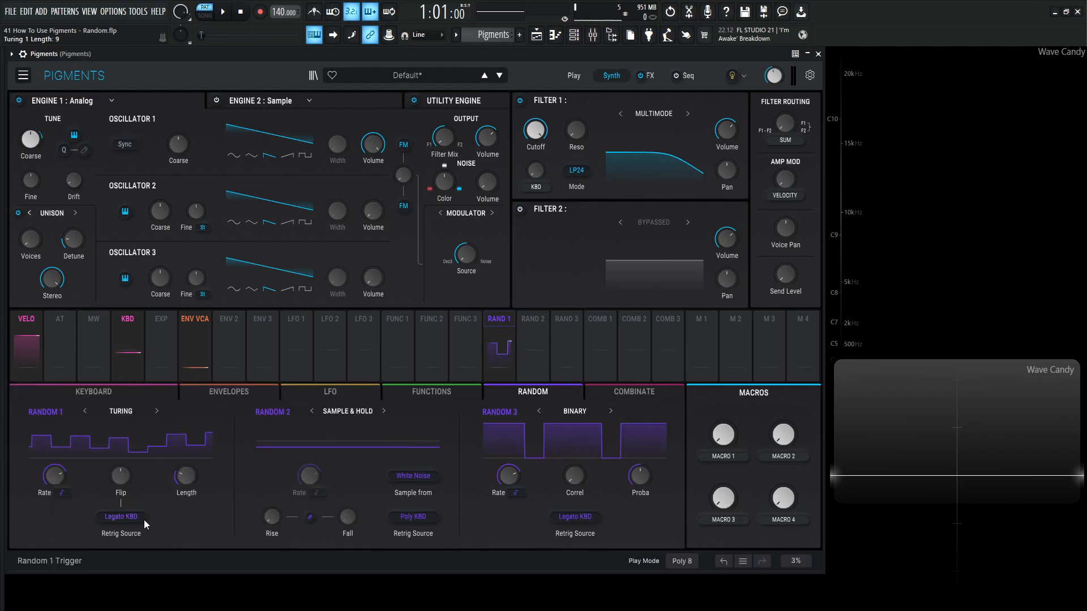
Switch Random 1 from Turing to Sample & Hold mode, sampling White Noise.
left_click(156, 411)
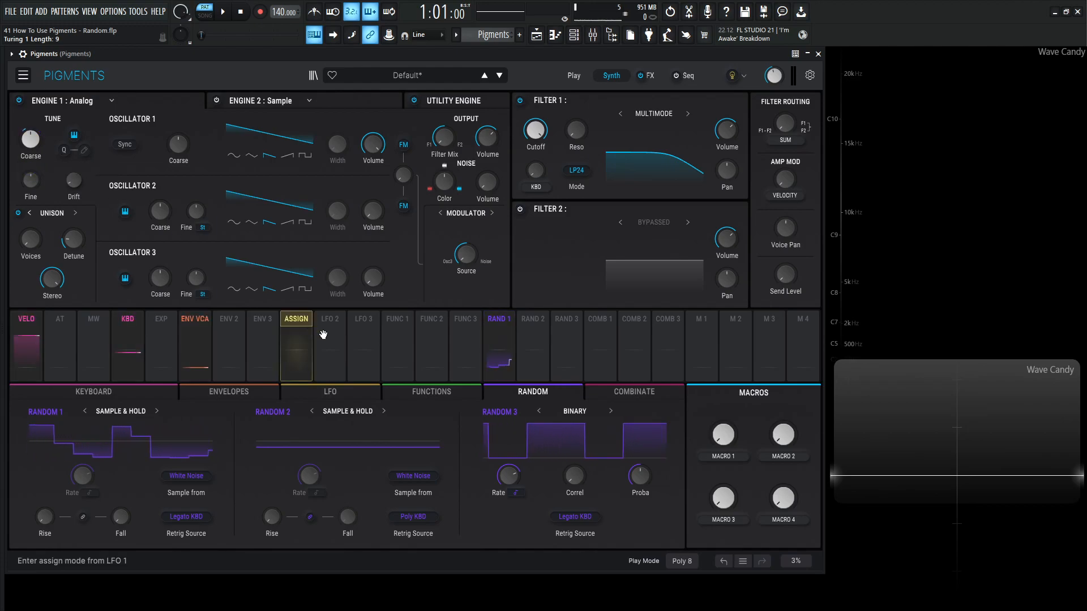
left_click(329, 319)
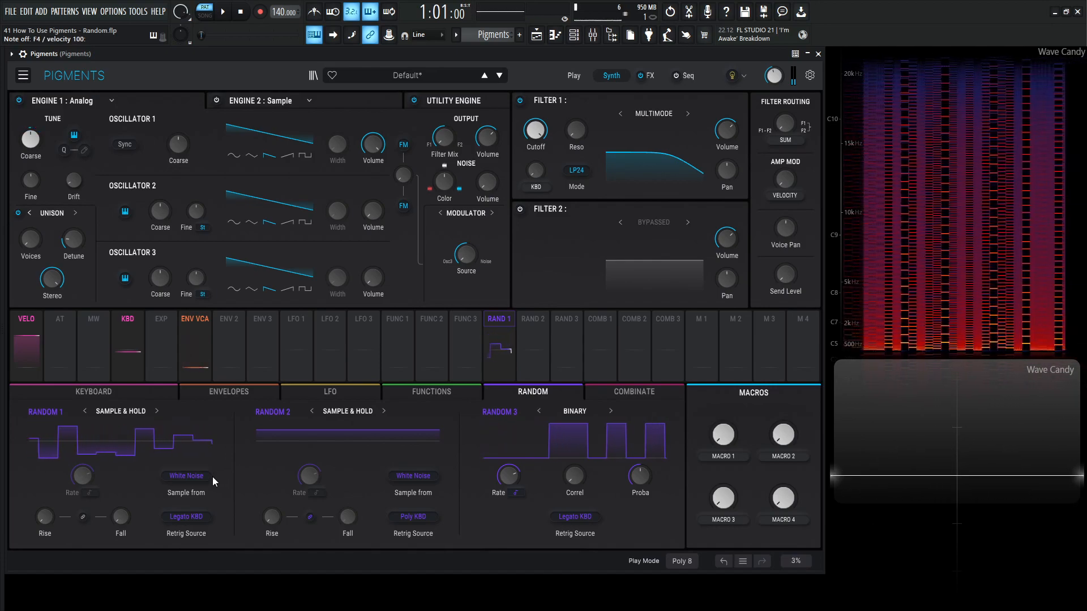
Set Random 1's Sample from to UT Noise 1 and show the Utility Engine's noise sources.
left_click(185, 477)
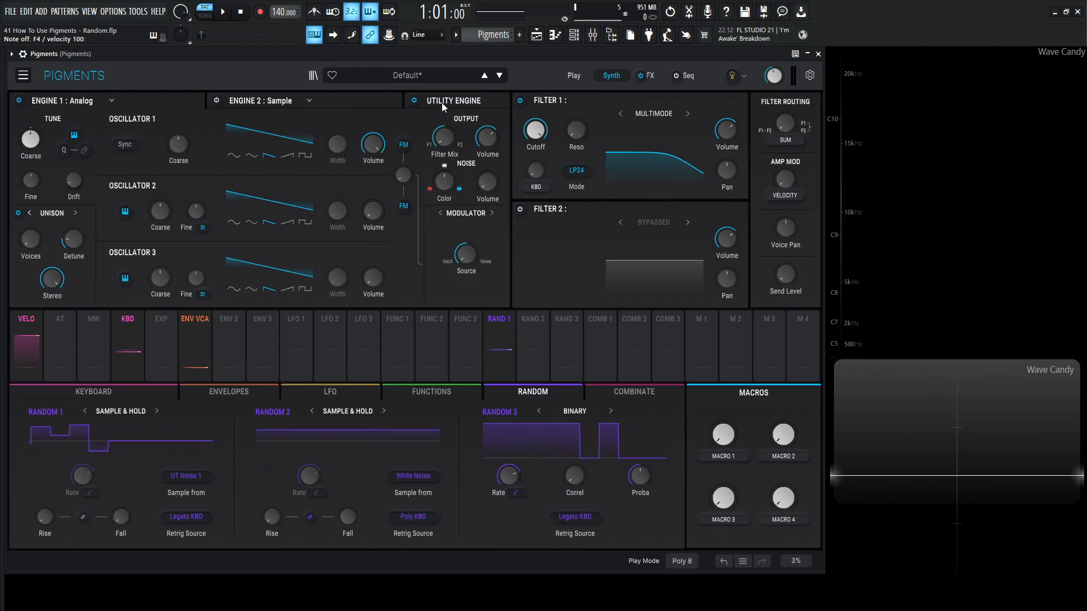
left_click(111, 100)
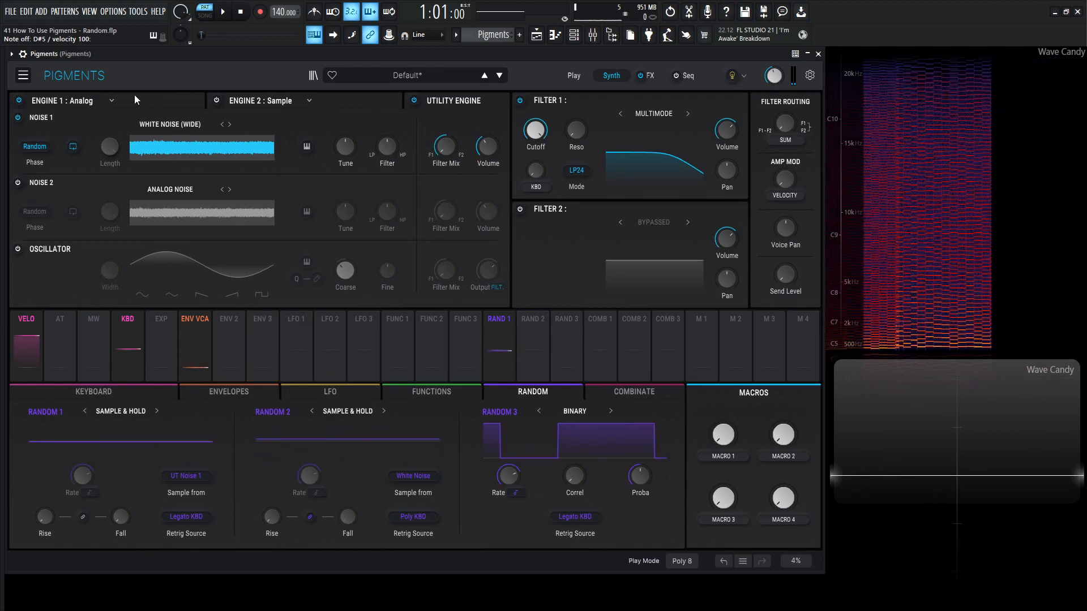
Return to Engine 1 and set Random 1's S&H source back to White Noise.
left_click(184, 477)
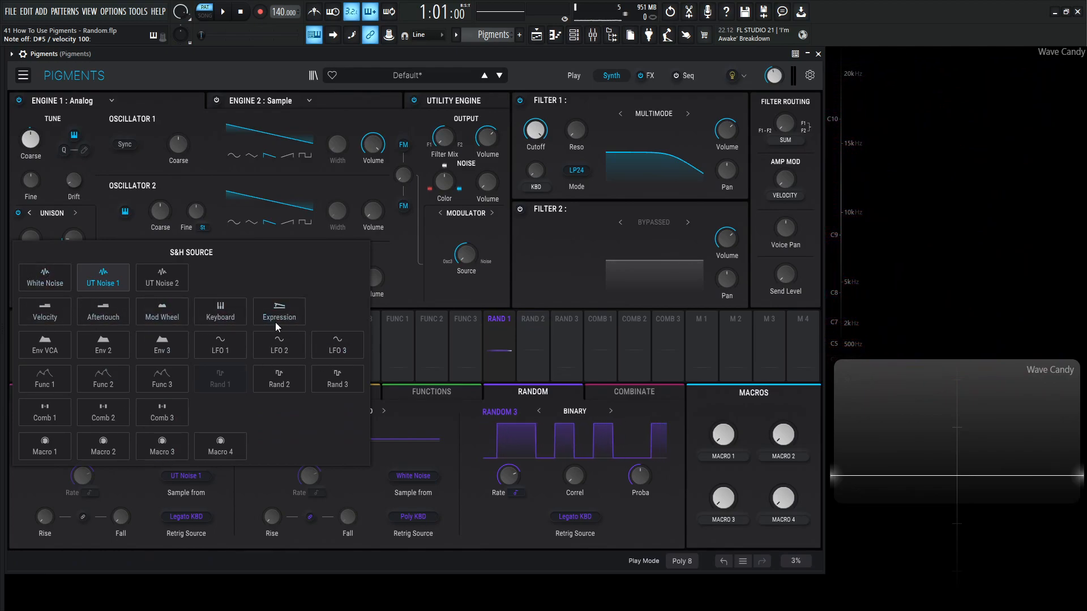
mouse_move(214, 417)
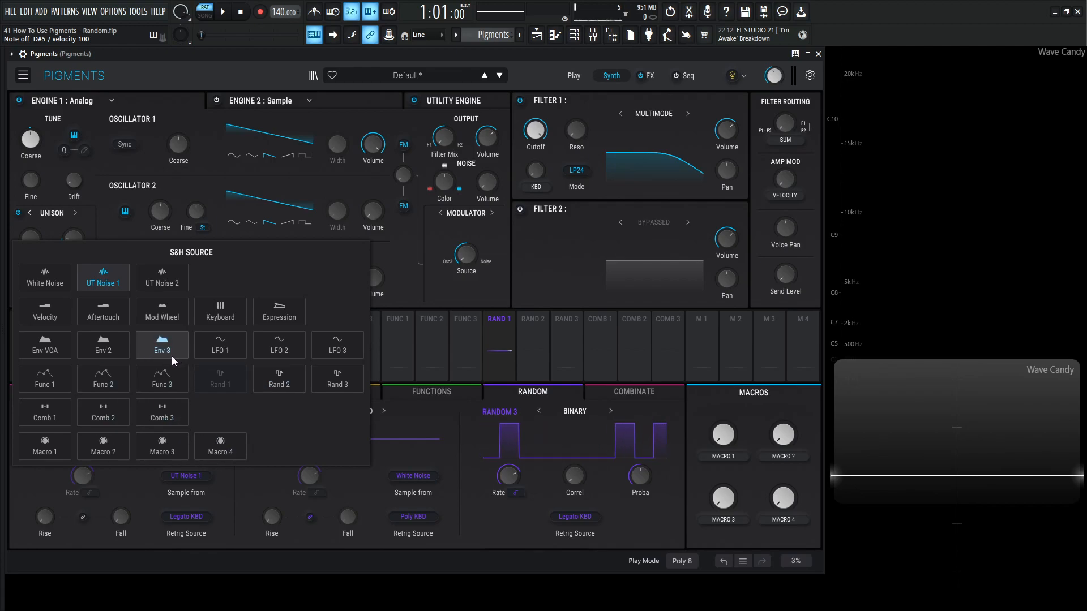
left_click(44, 278)
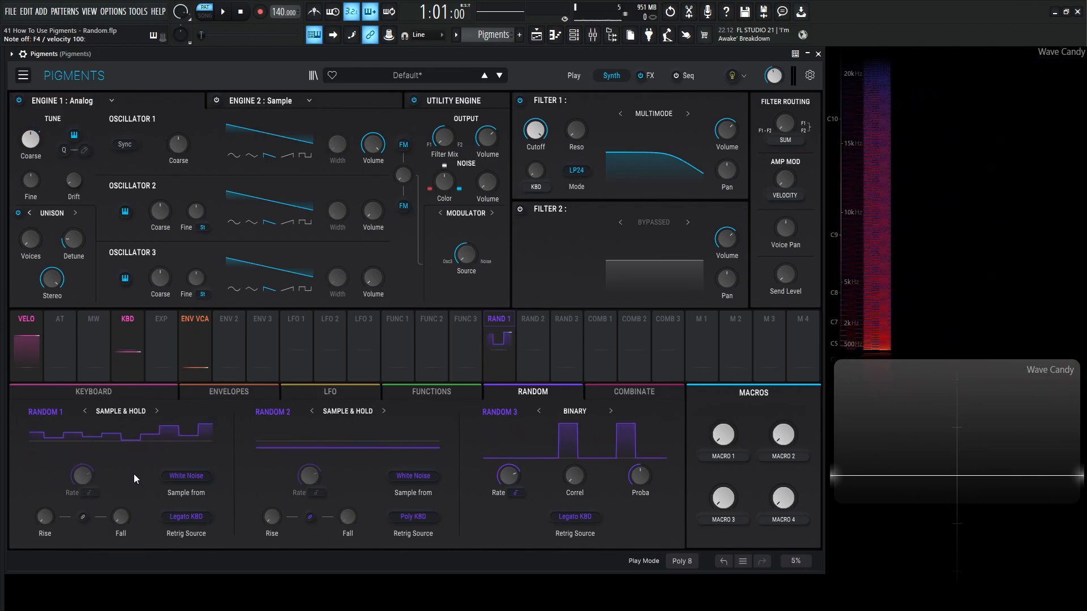
mouse_move(184, 521)
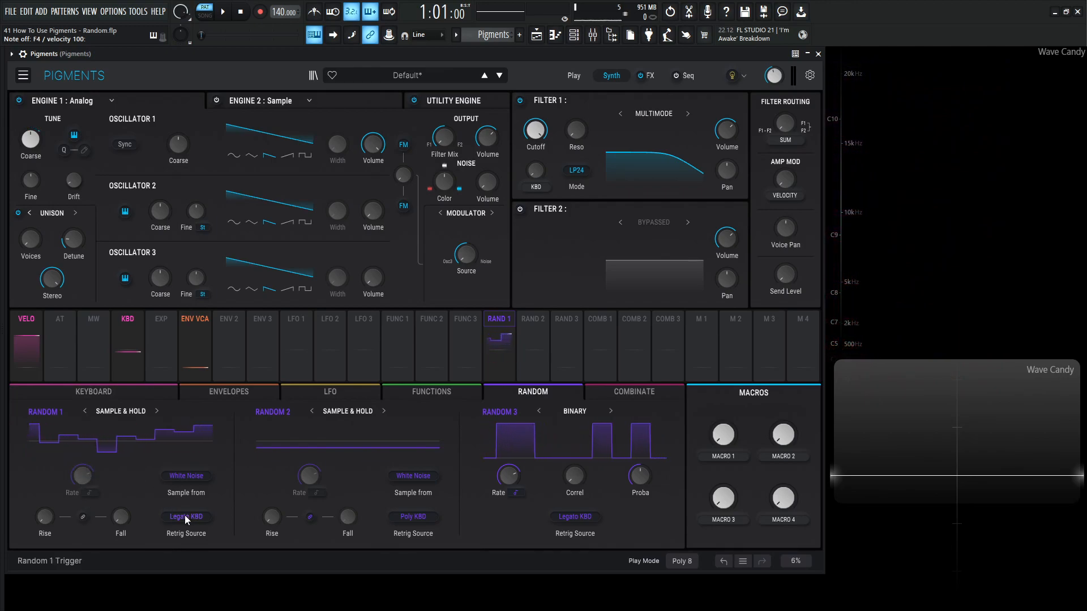
Change Random 1's Retrig Source from Legato KBD to Clock.
left_click(185, 516)
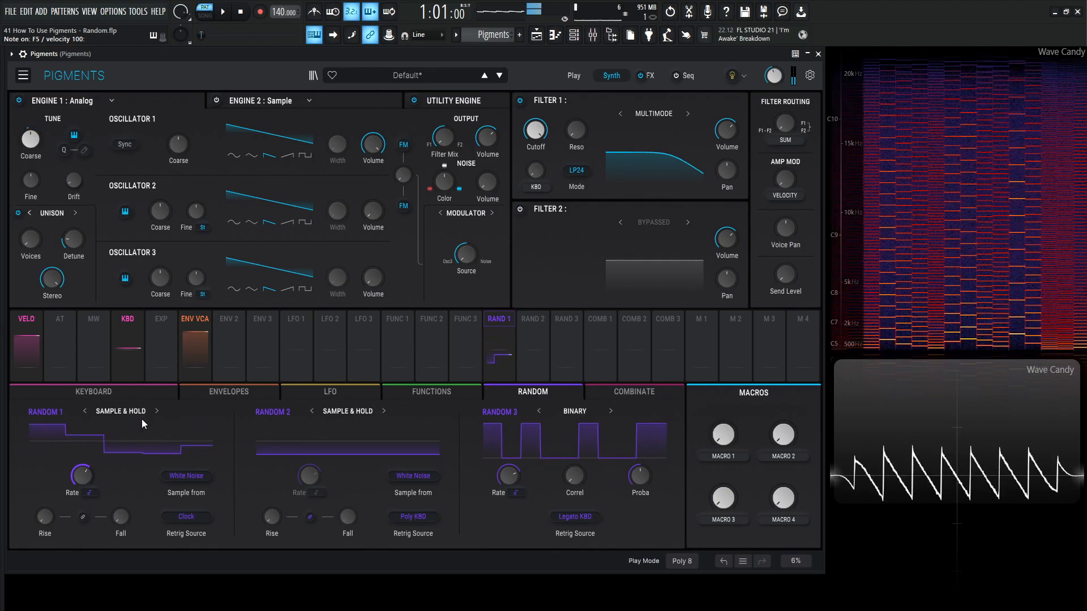
left_click(414, 101)
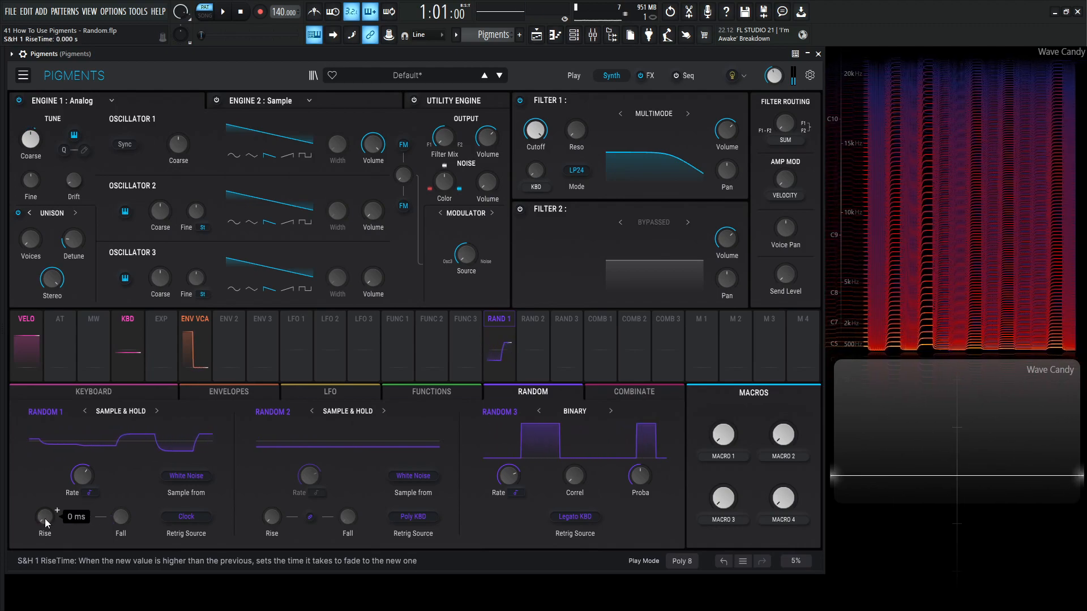
Change Random 1's Retrig Source from Clock to Poly KBD.
left_click(184, 516)
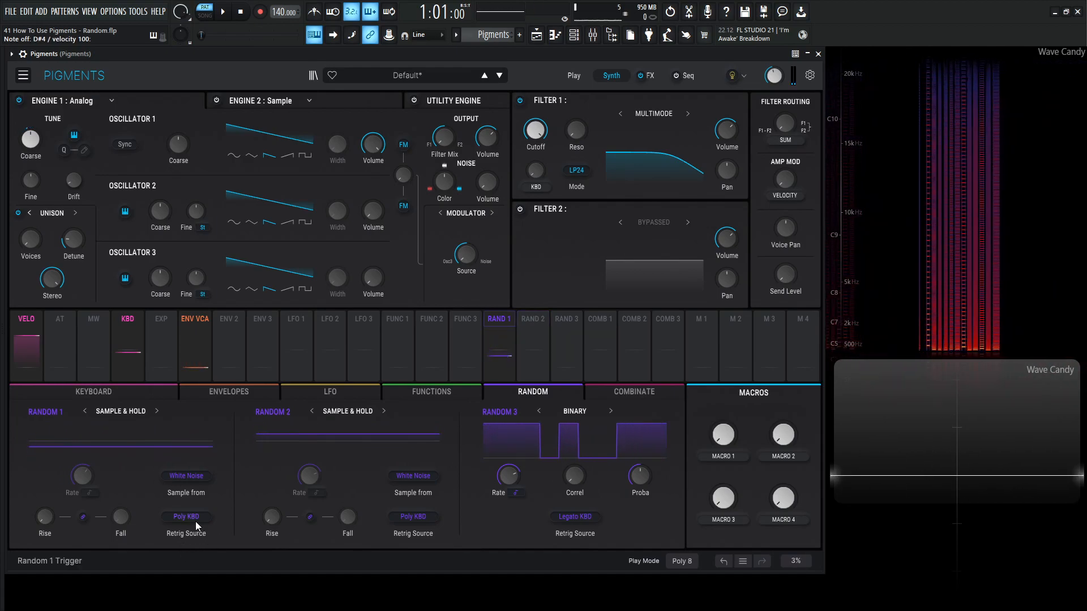
left_click(185, 516)
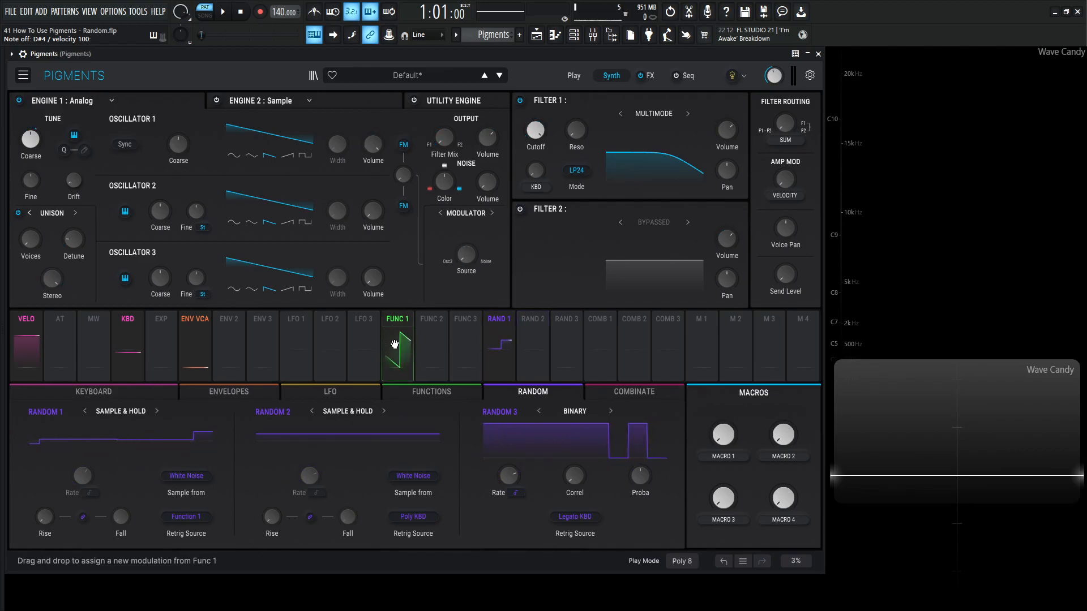
Show the LFO modulators LFO 1–3 in the lower modulation section.
left_click(397, 320)
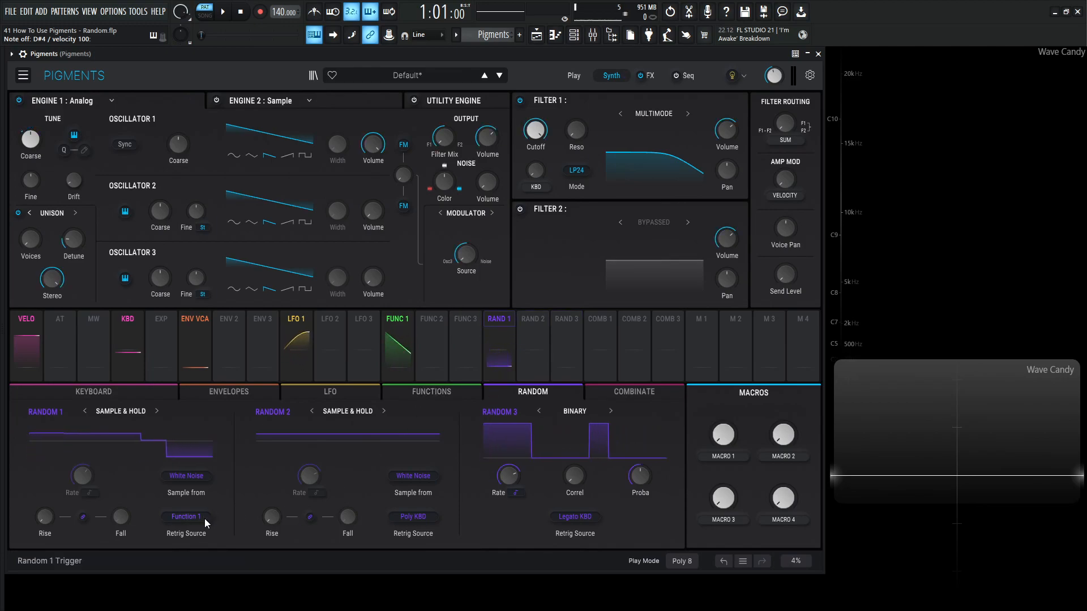
left_click(398, 320)
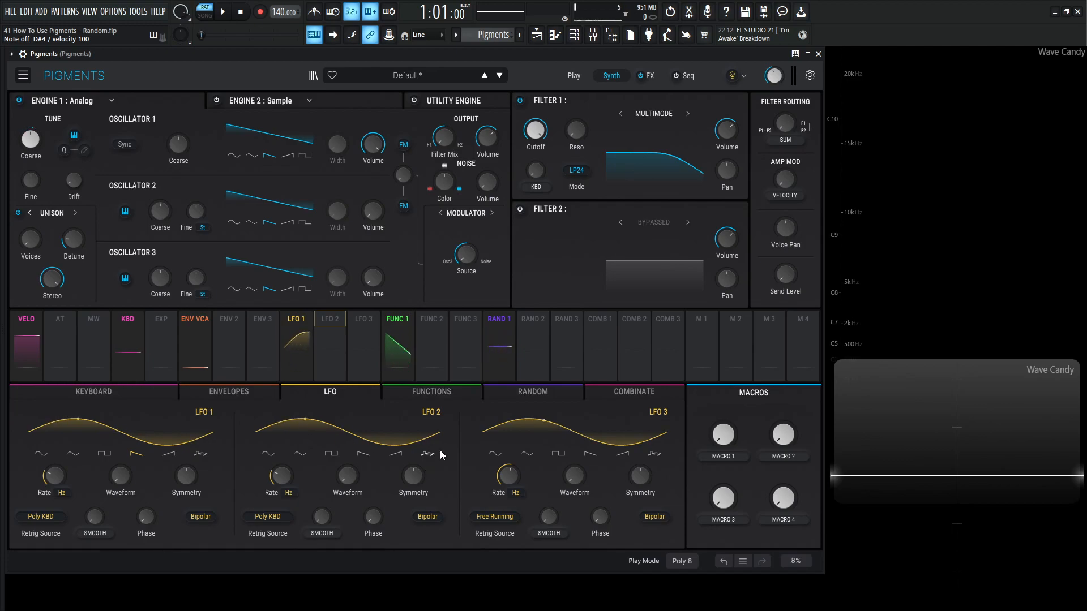
View the Function 1 envelope, then return to the Random modulators for Binary mode.
left_click(532, 392)
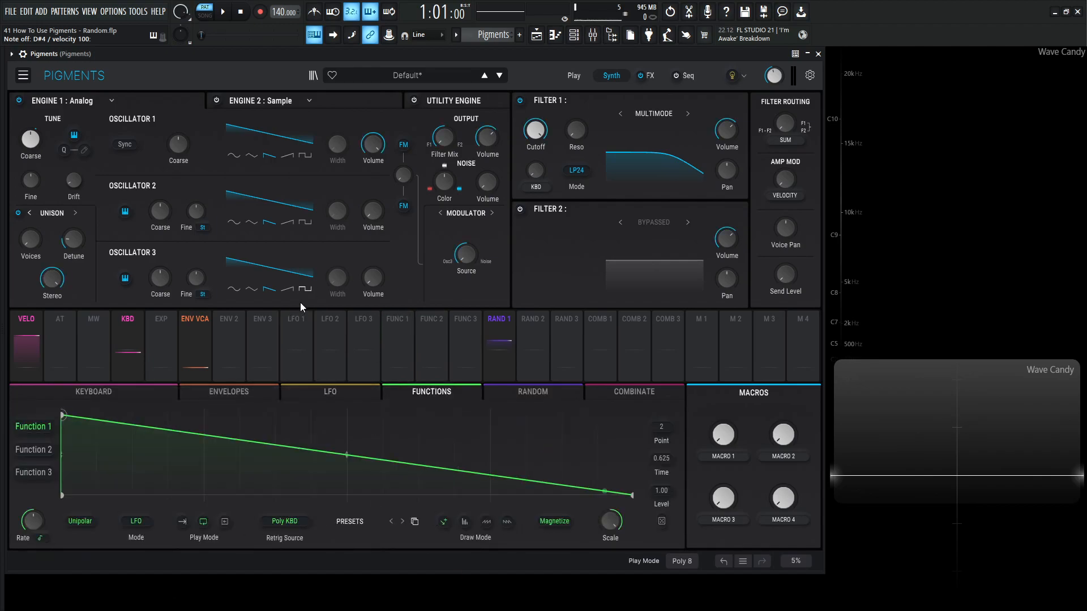
left_click(532, 392)
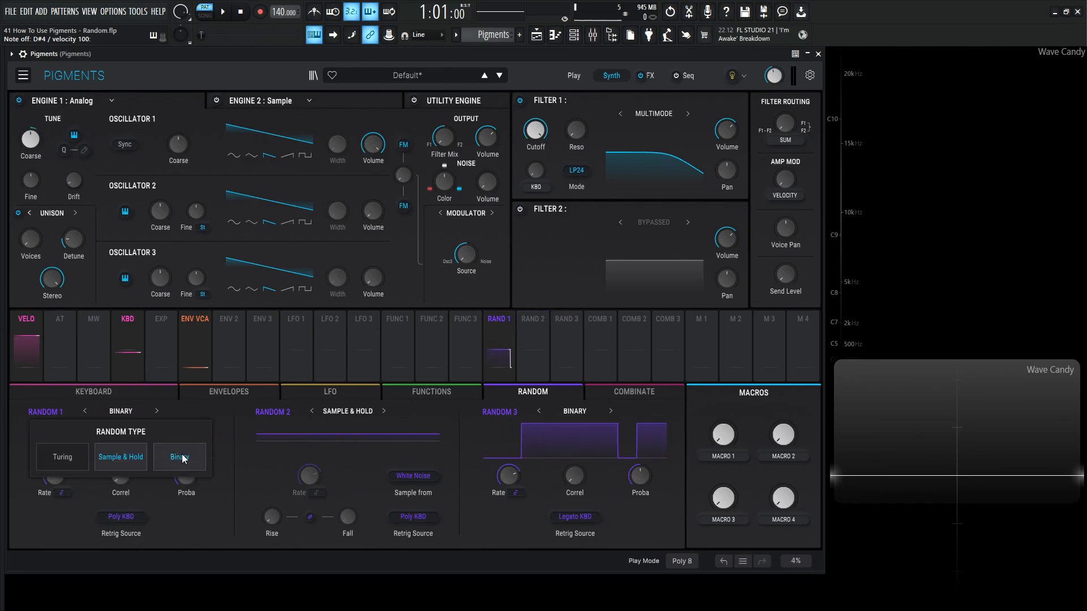
Set Random 1 to Binary mode with probability about 0.946.
left_click(180, 456)
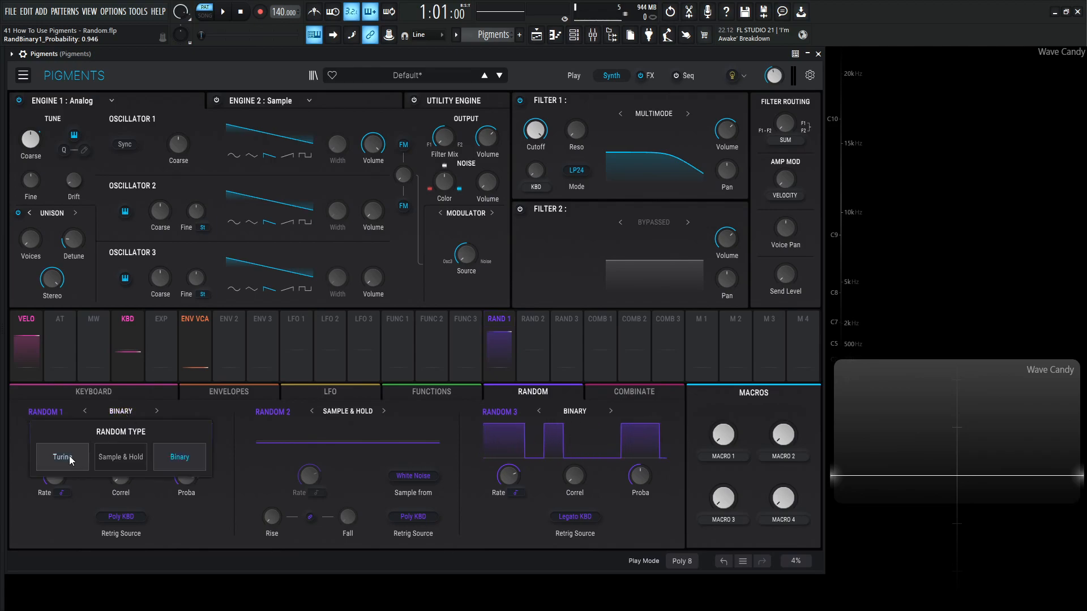
Cycle Random 1 through Turing to Sample & Hold and sample from UT Noise 1.
left_click(61, 456)
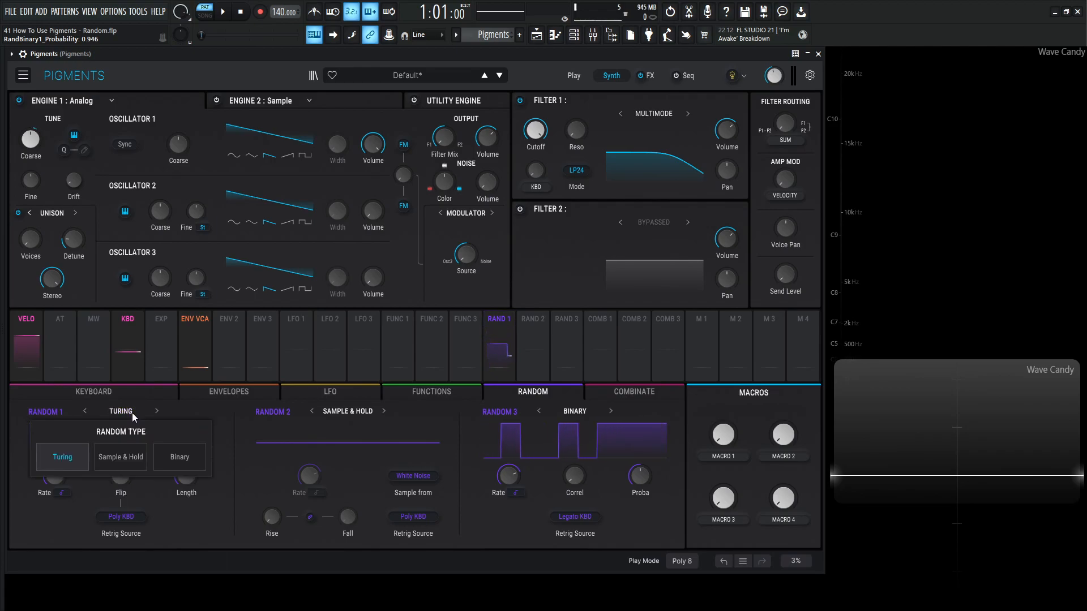
left_click(120, 456)
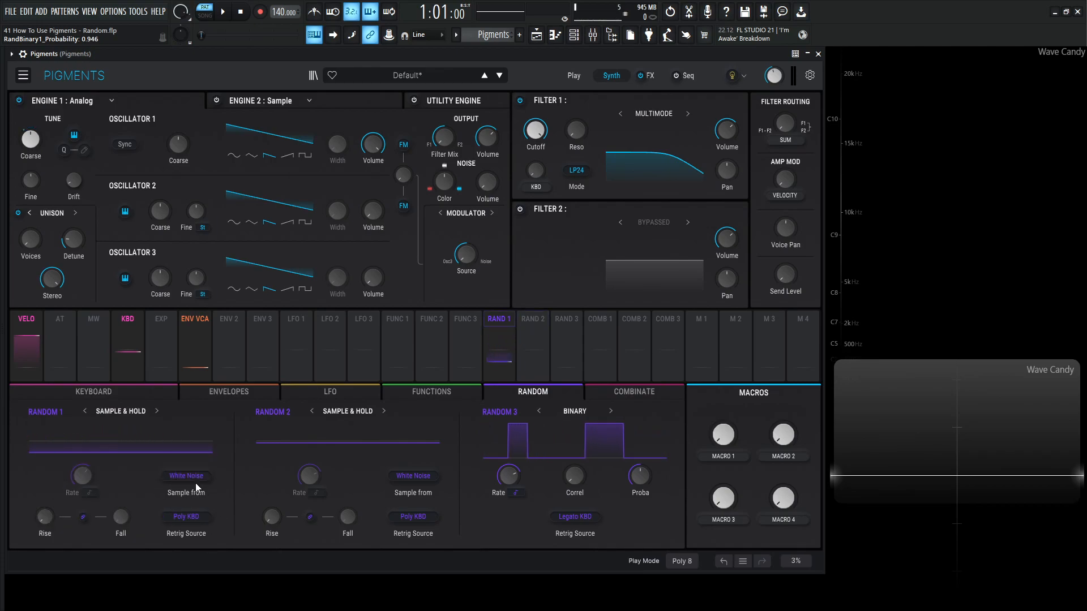
left_click(186, 475)
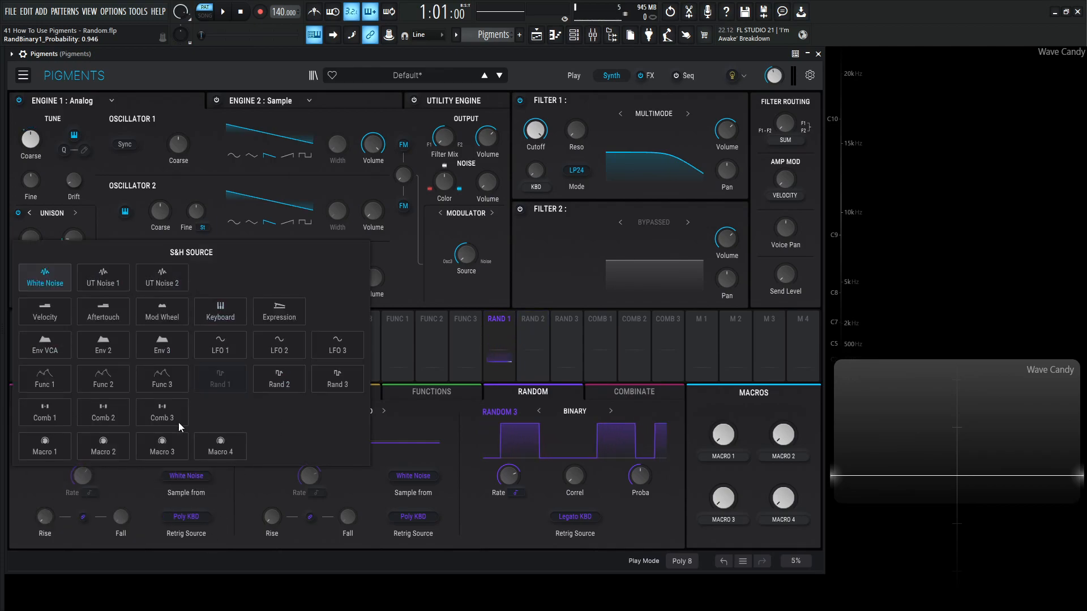
left_click(103, 277)
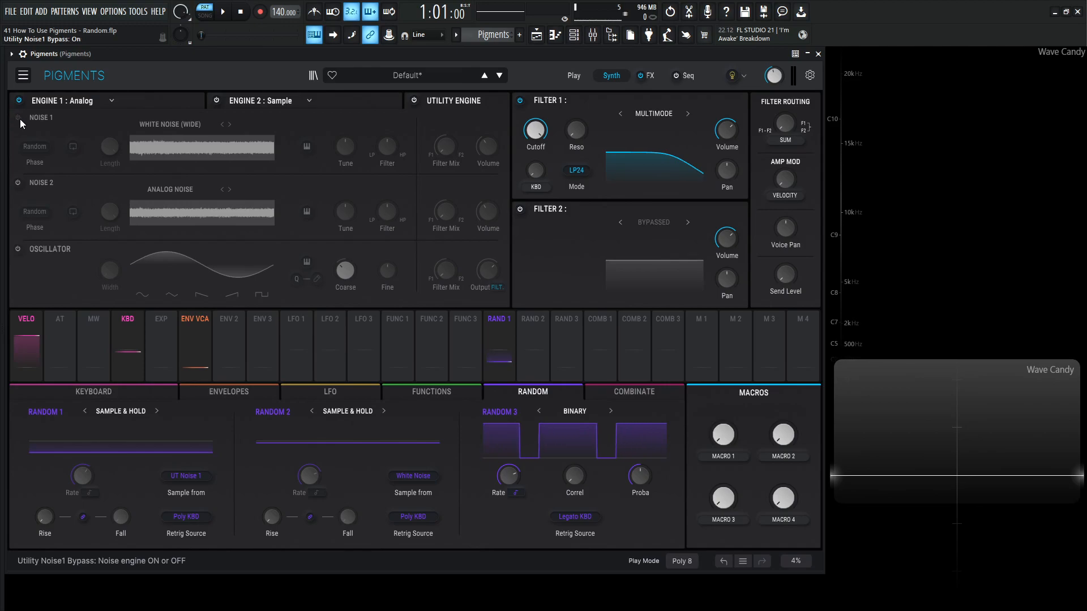
left_click(18, 117)
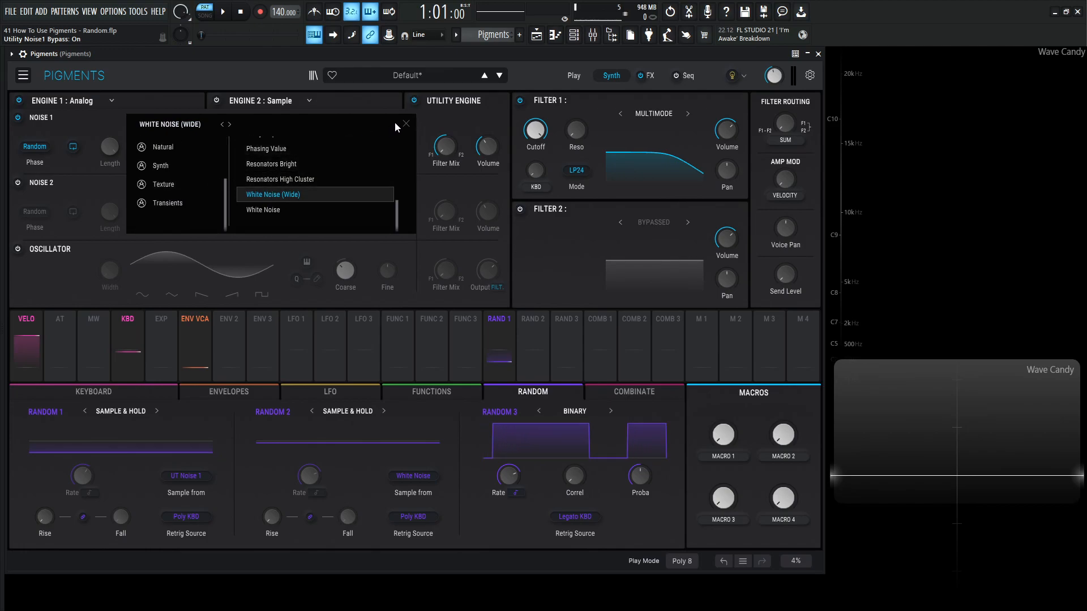
left_click(273, 195)
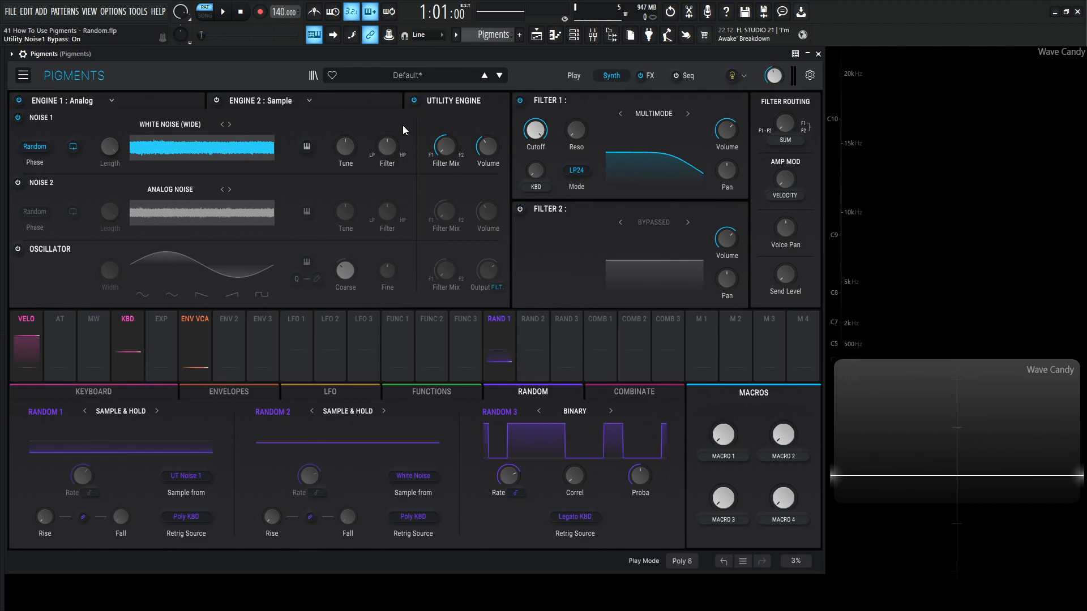
left_click(415, 100)
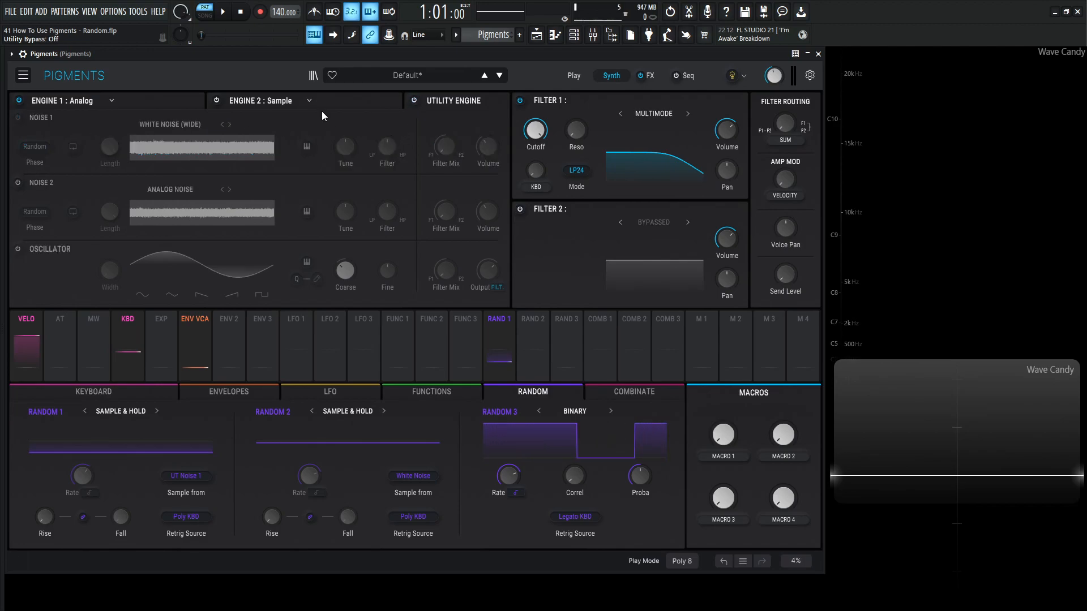
left_click(431, 392)
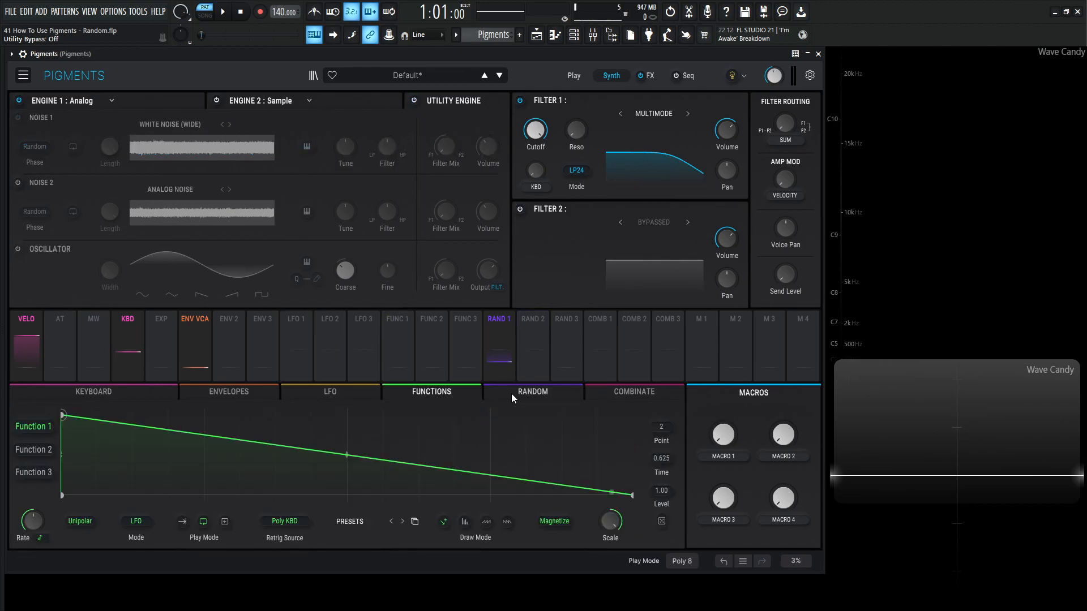
left_click(532, 392)
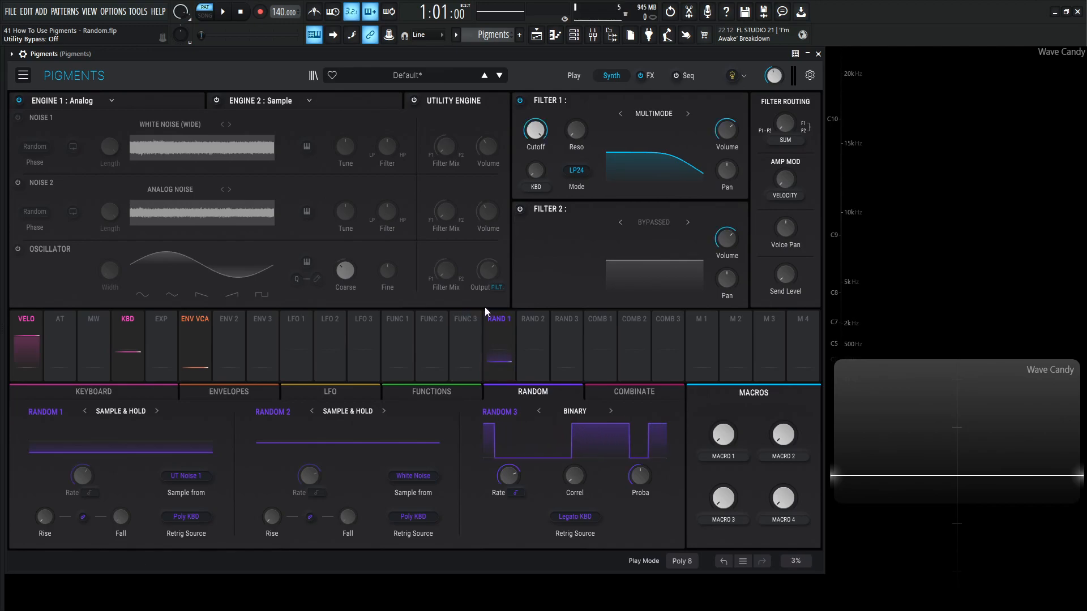
left_click(633, 392)
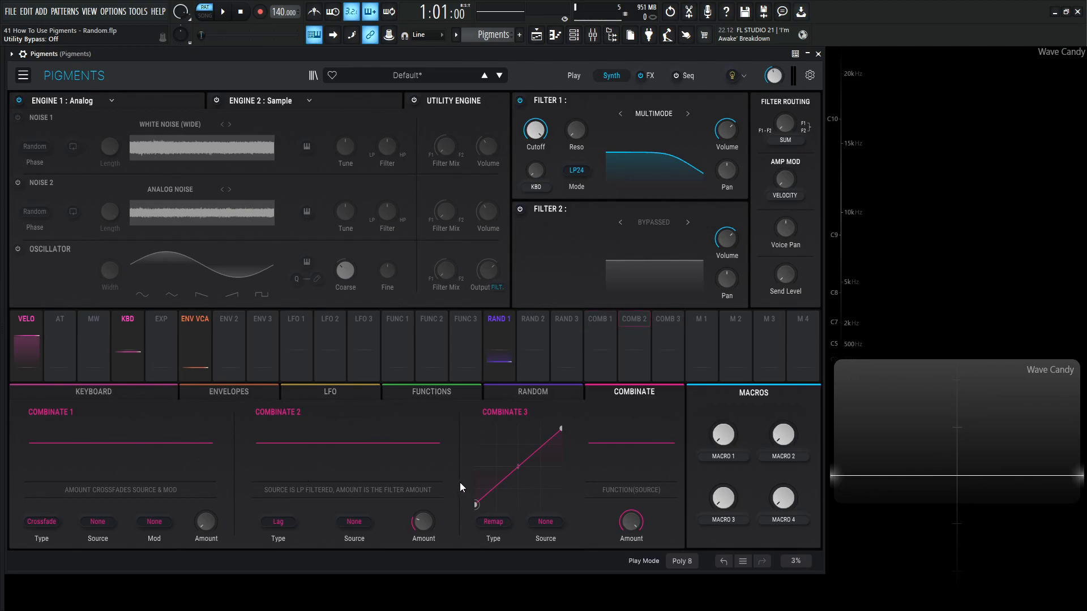
left_click(533, 392)
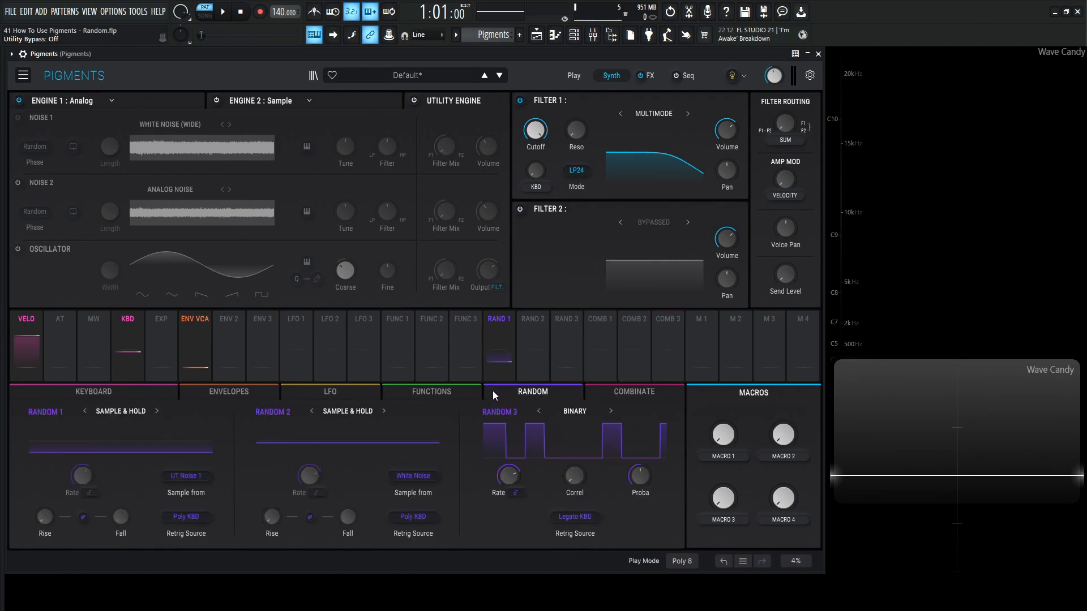